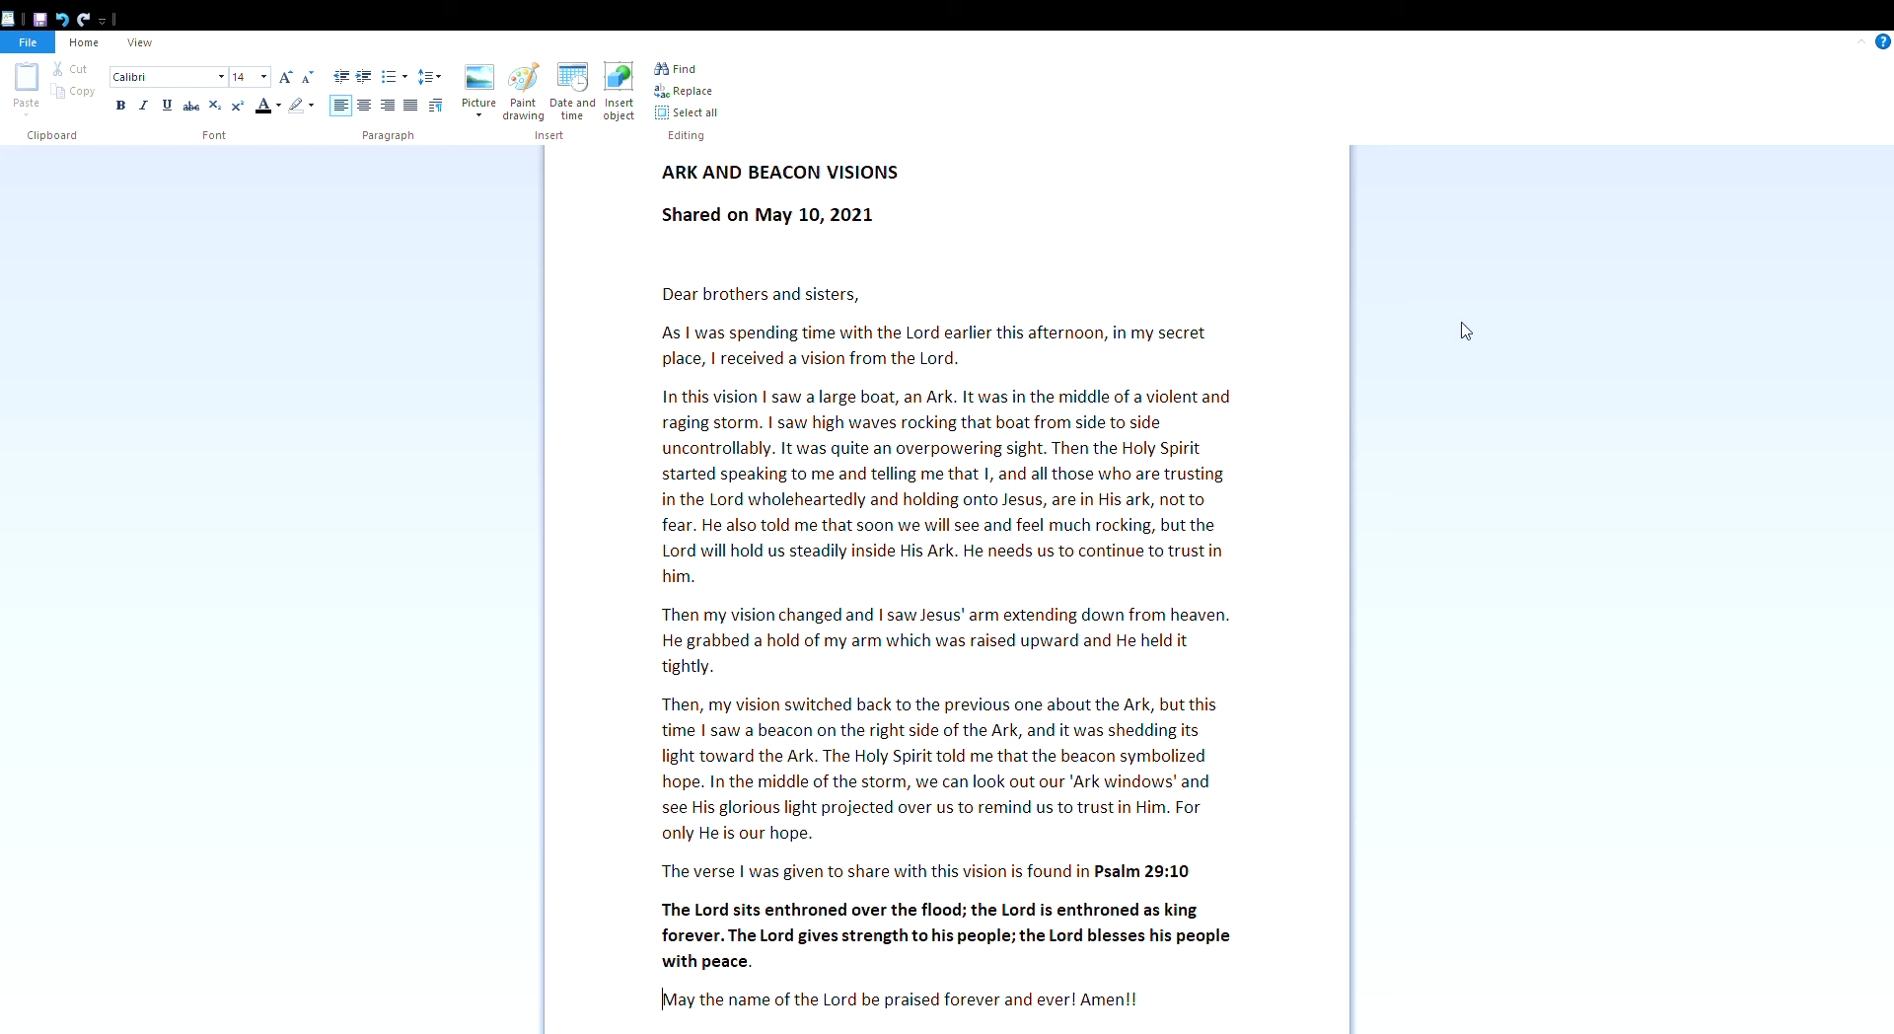
pyautogui.moveTo(1465, 349)
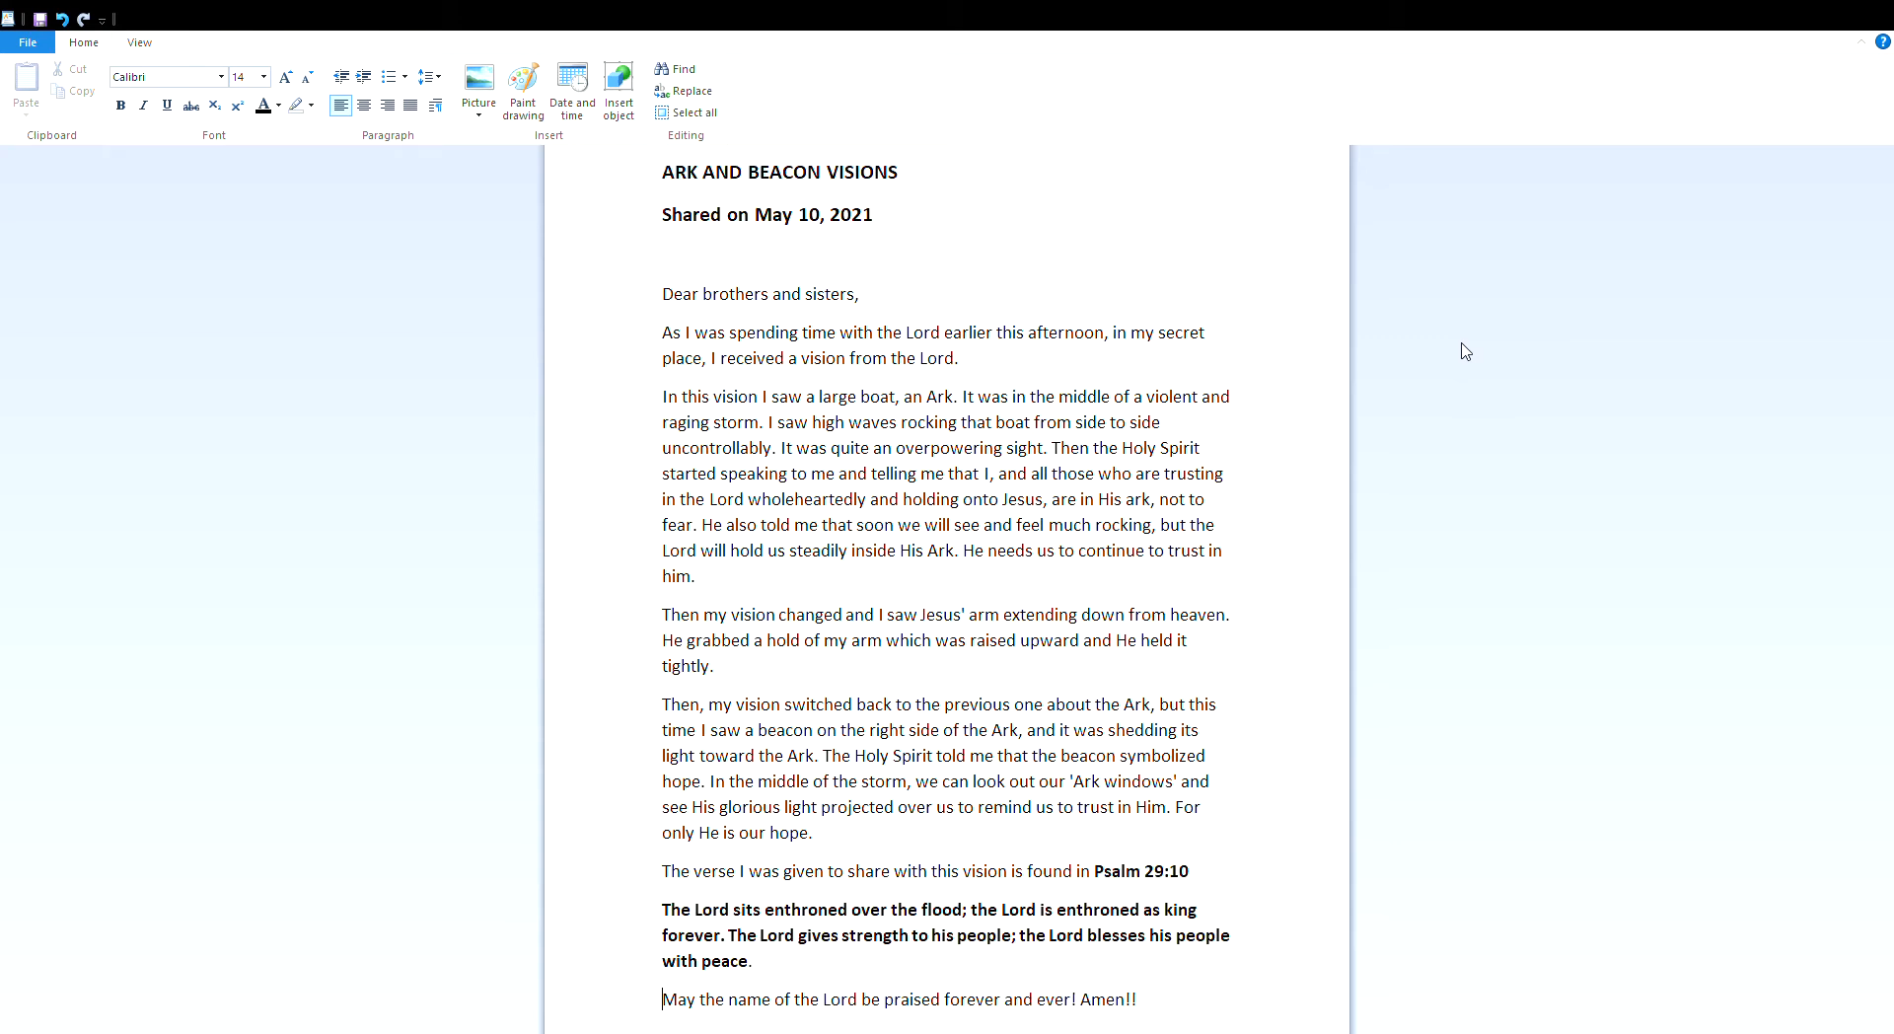
pyautogui.moveTo(1279, 742)
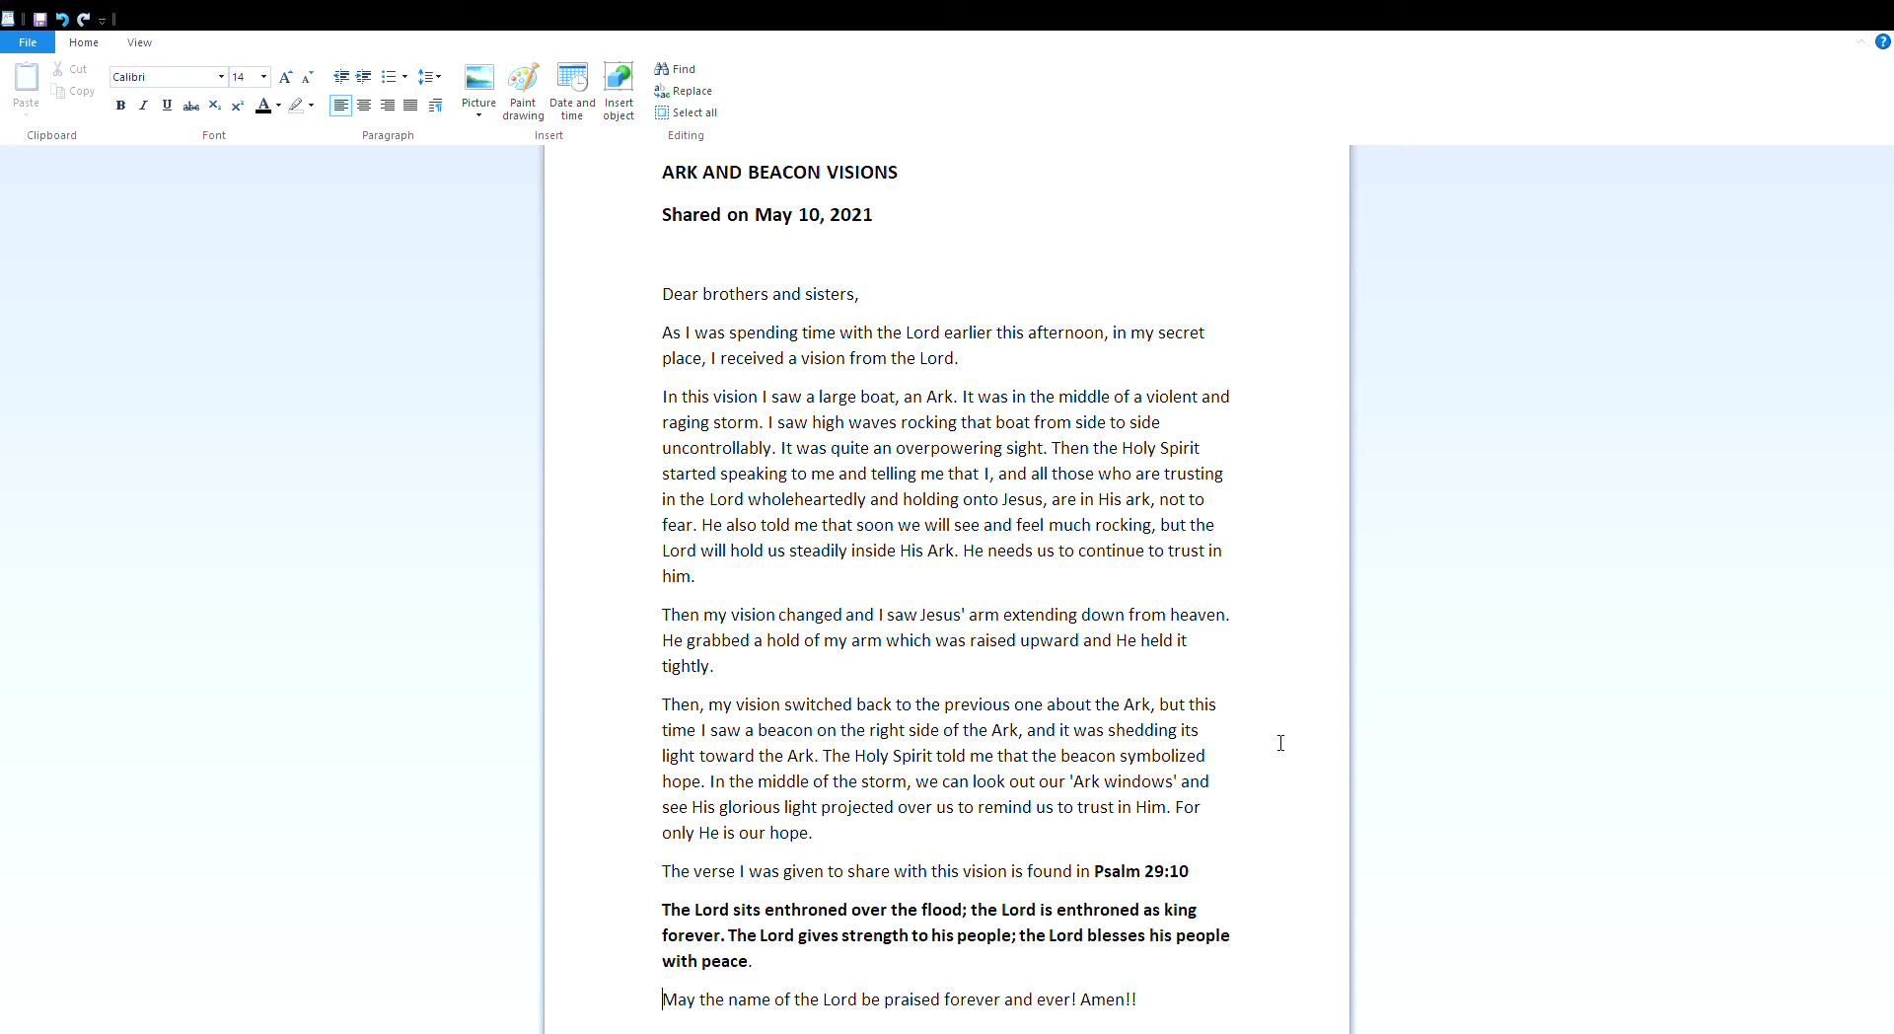
pyautogui.moveTo(1261, 811)
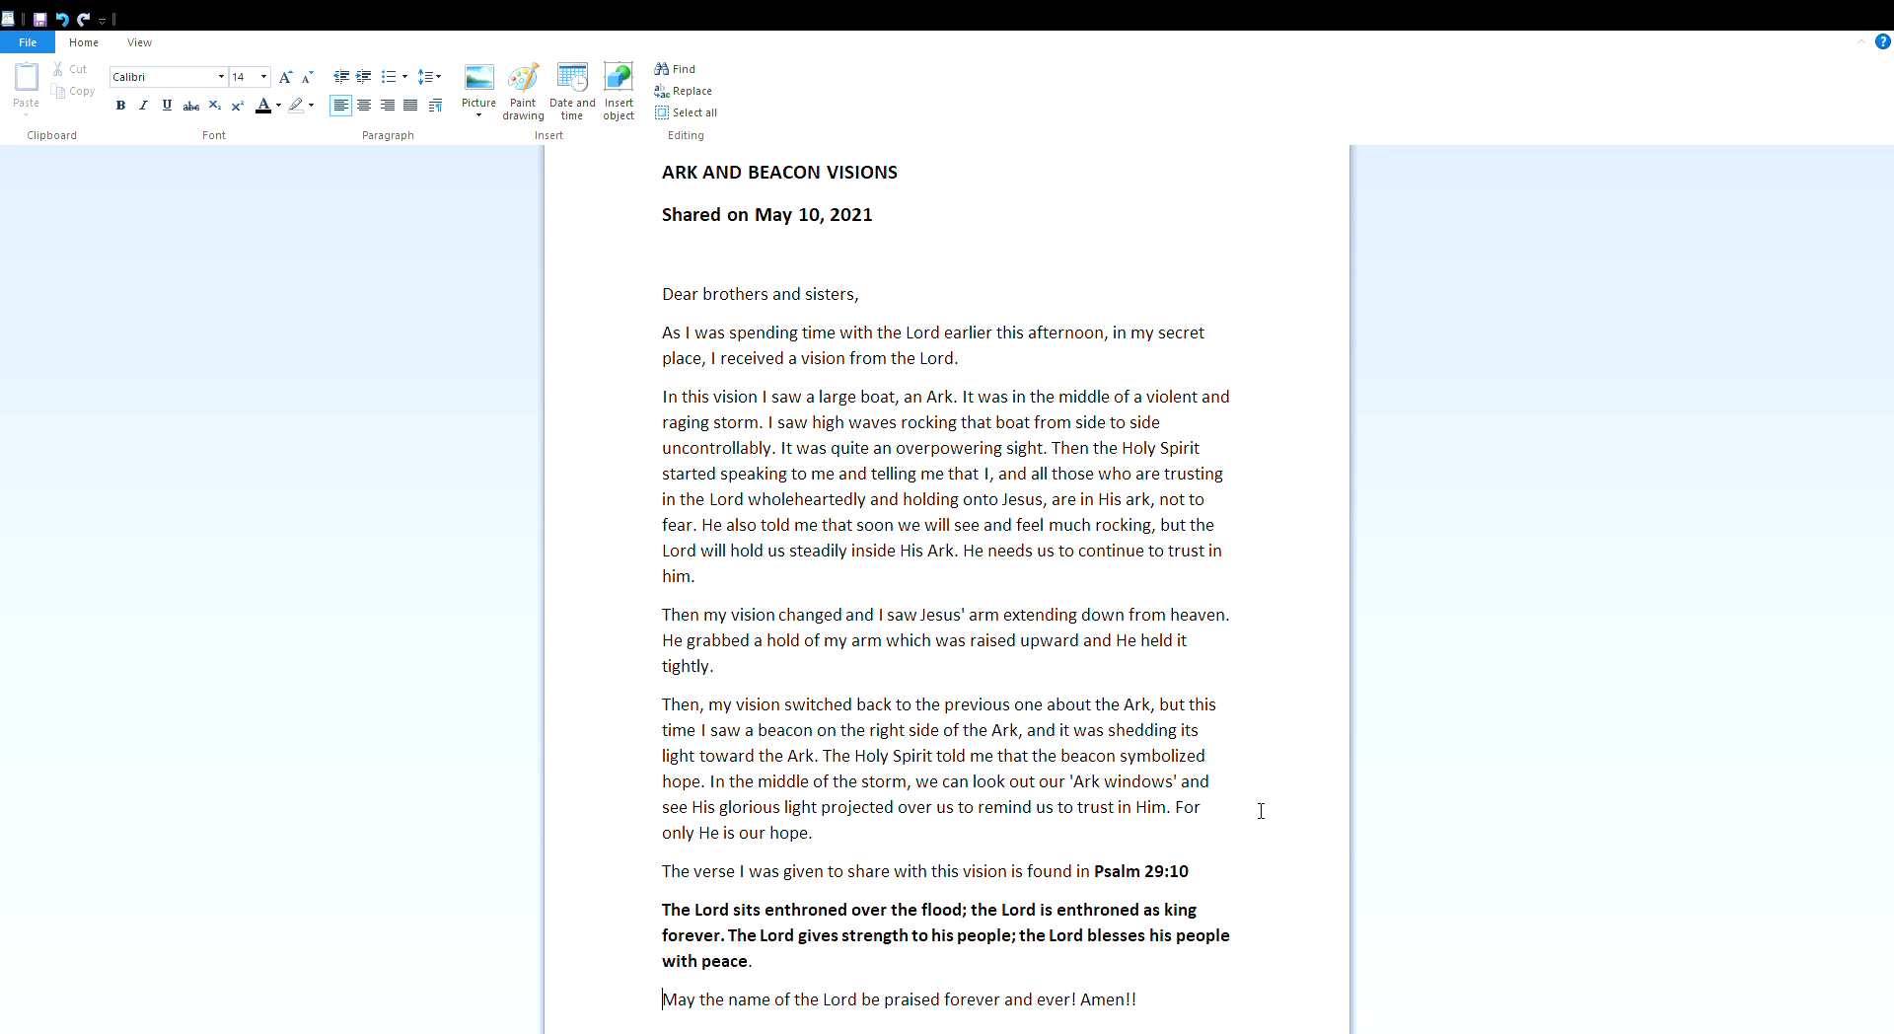
pyautogui.moveTo(1818, 146)
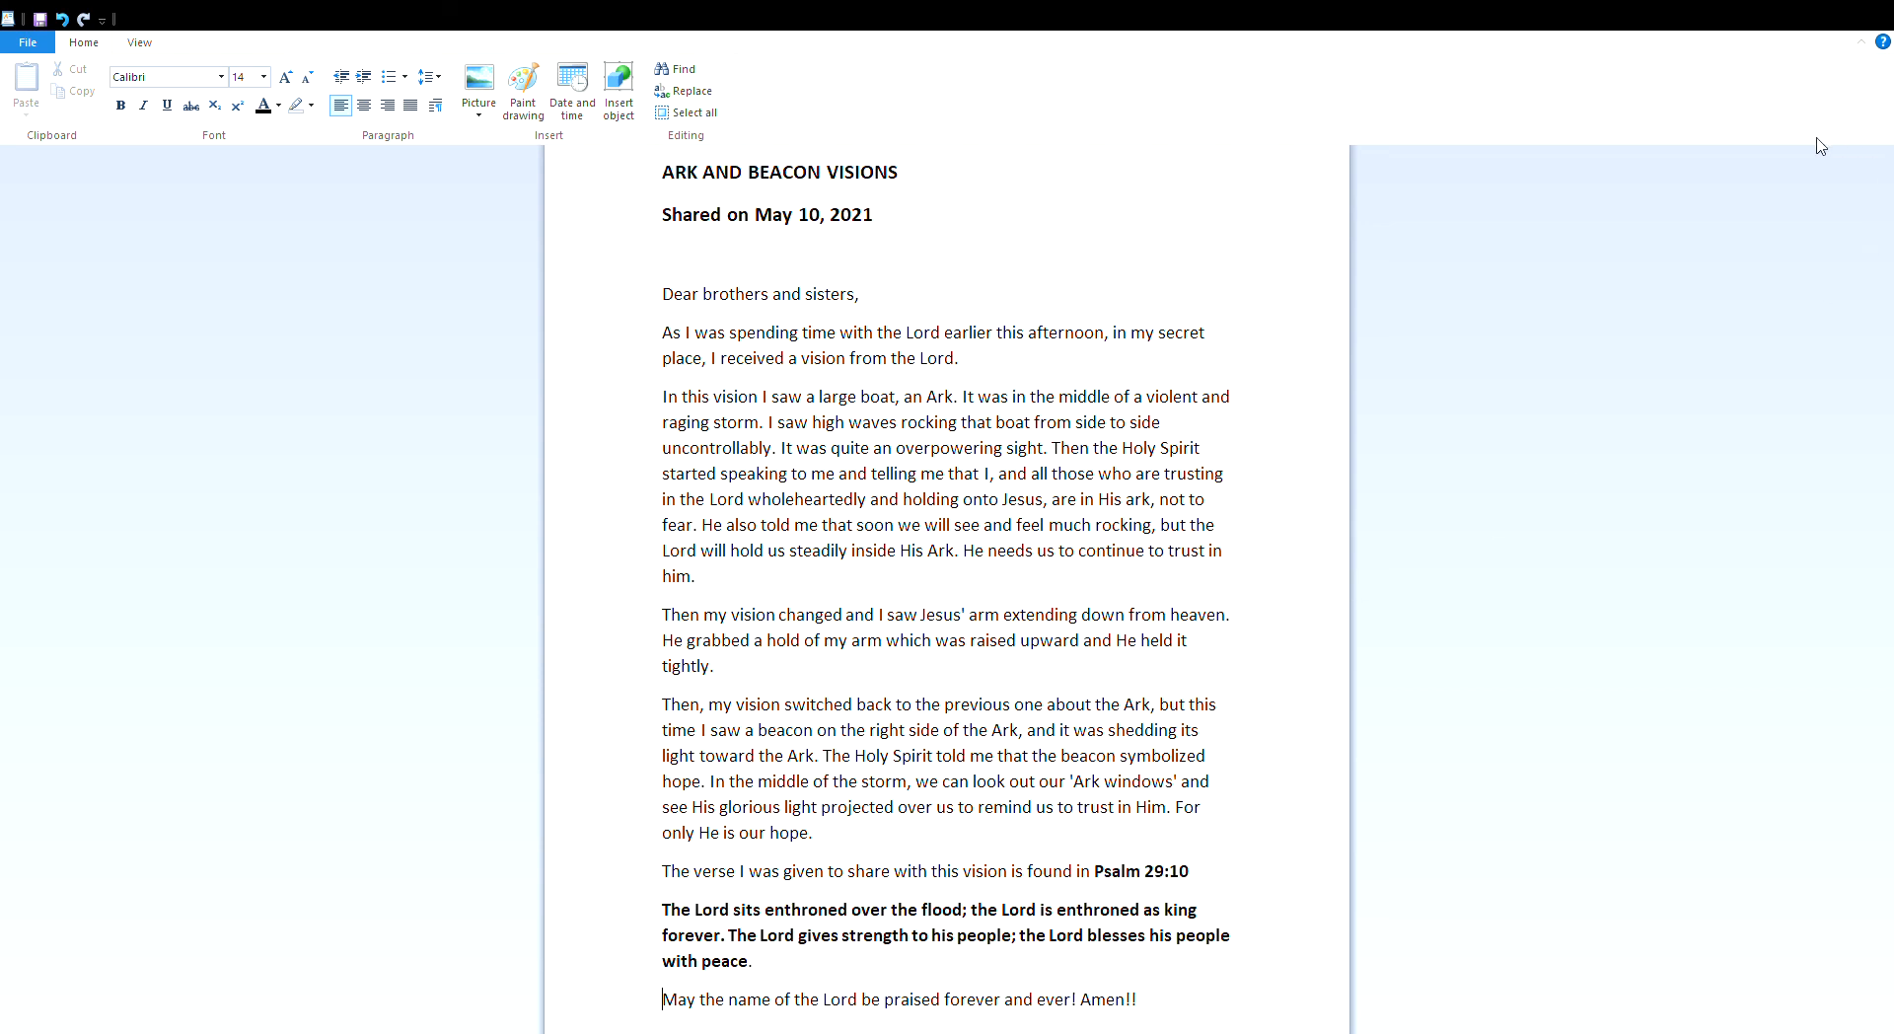